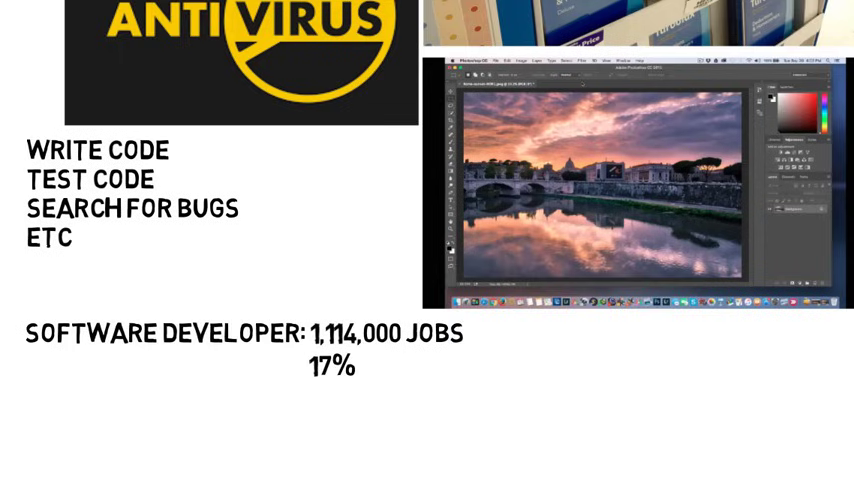
{"action": "type", "text": "GROWTH RATE"}
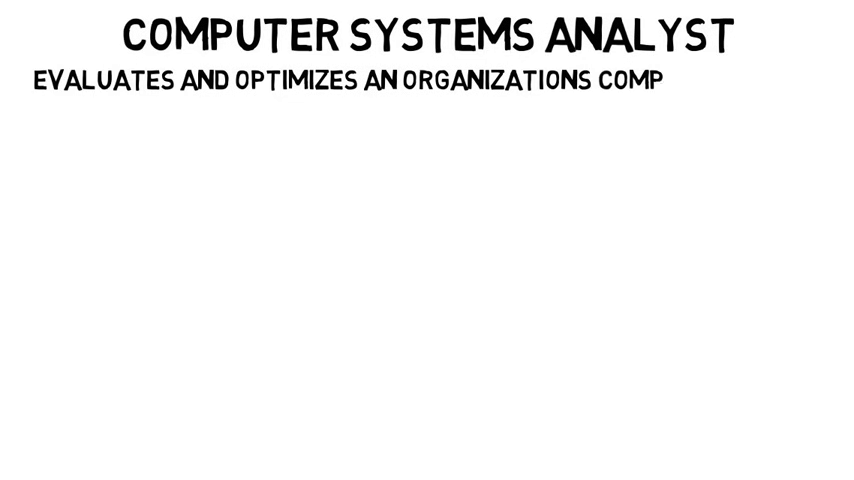
{"action": "type", "text": "COMPUTER SYSTEMS"}
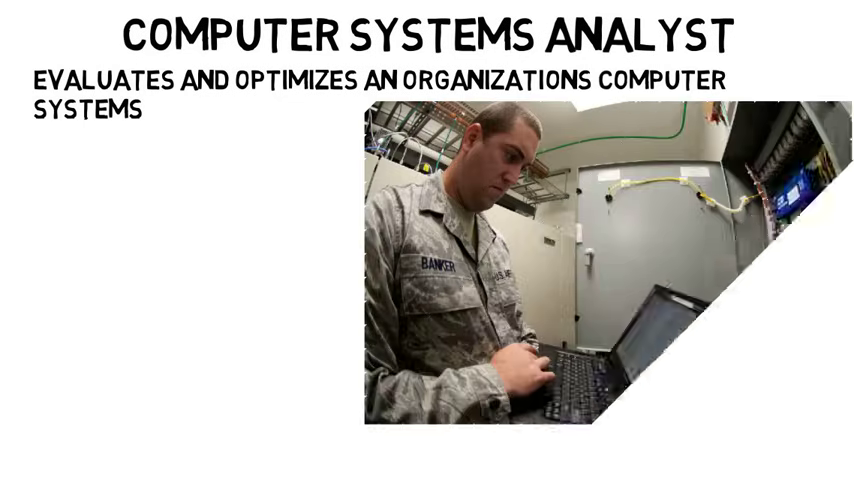
{"action": "type", "text": "FINANCE"}
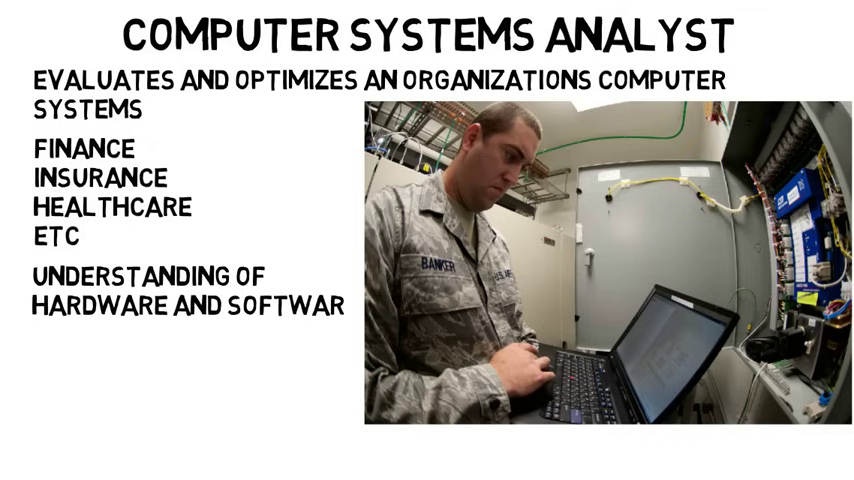
{"action": "type", "text": "USUALLY DOESN'T DO HARDWARE OR SOFTWARE DEVELOPMENT"}
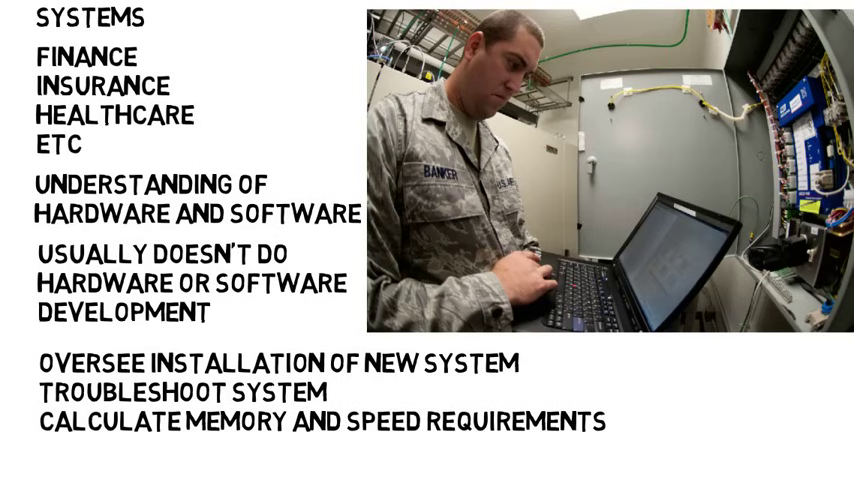
{"action": "scroll", "scroll_direction": "down", "scroll_amount": 3}
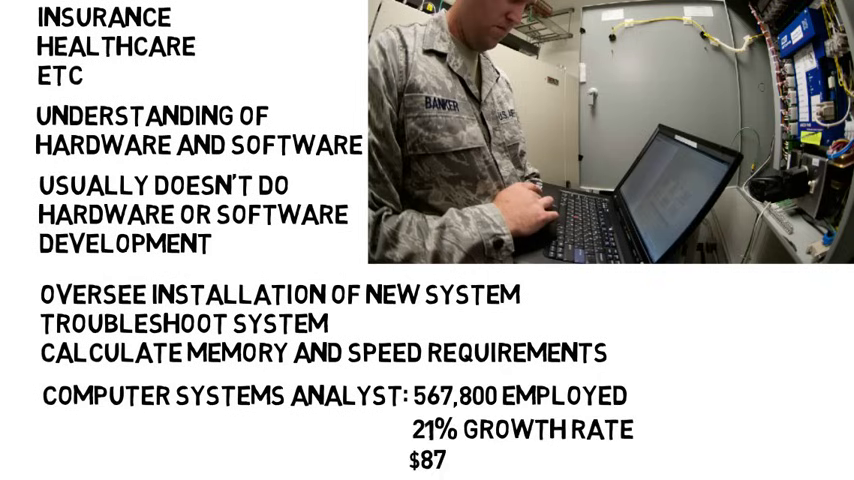
{"action": "type", "text": ",220 MEDIAN PAY"}
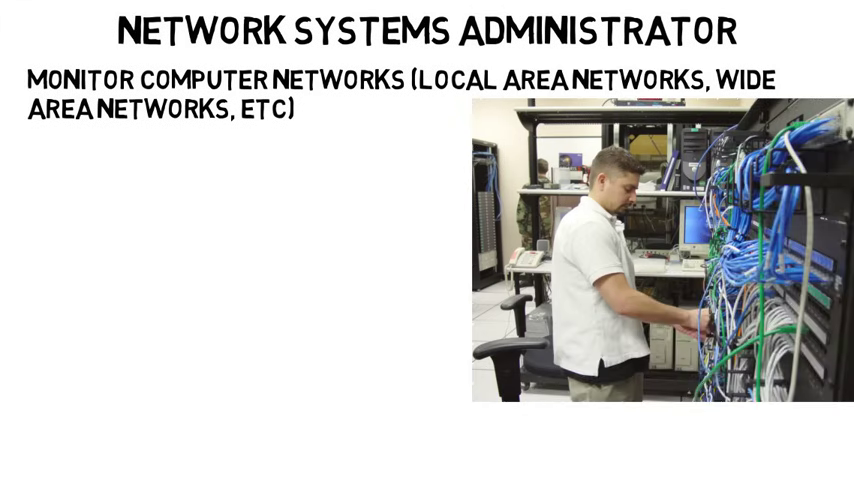
{"action": "type", "text": "MONITOR NET"}
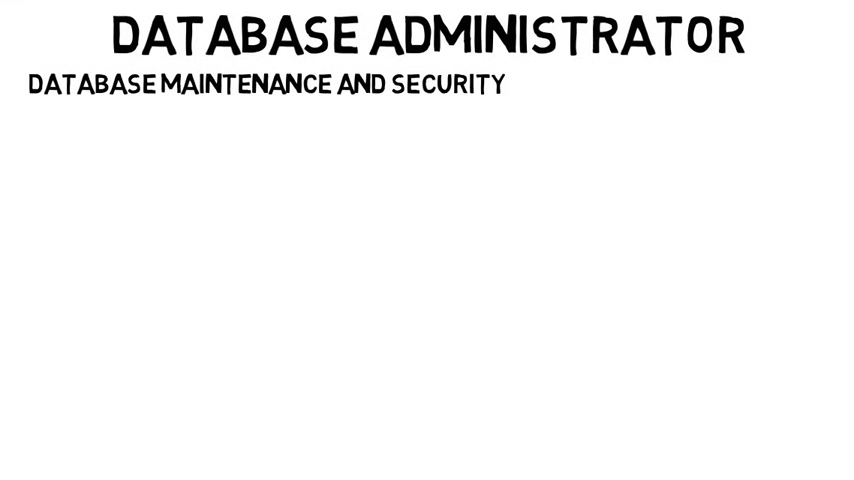
{"action": "type", "text": "SHIPPING ADDRESS"}
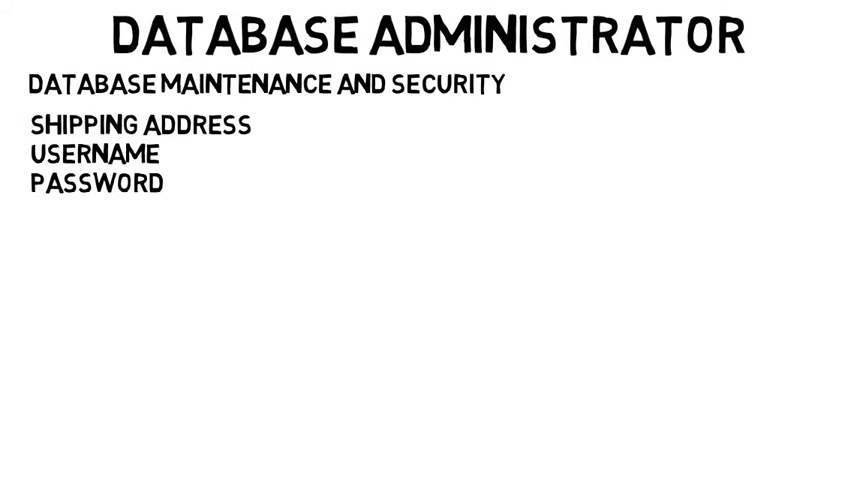
{"action": "type", "text": "MAKE SURE INFORMATION IS SECURE"}
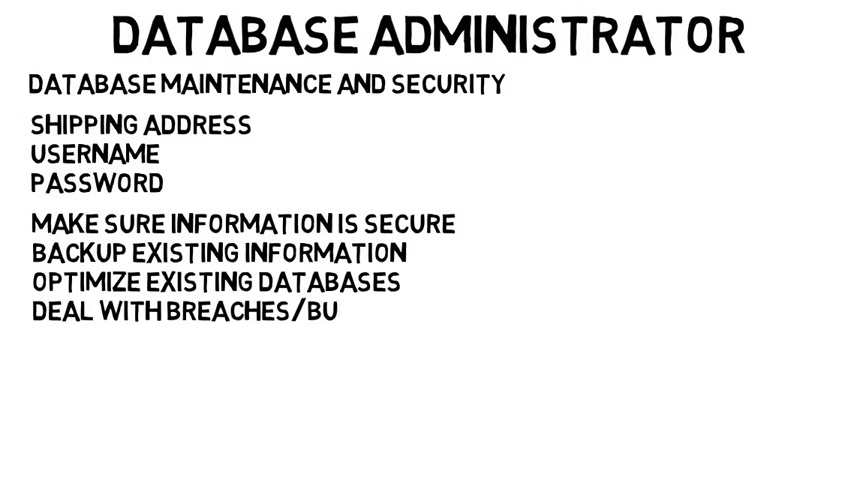
{"action": "type", "text": "GS"}
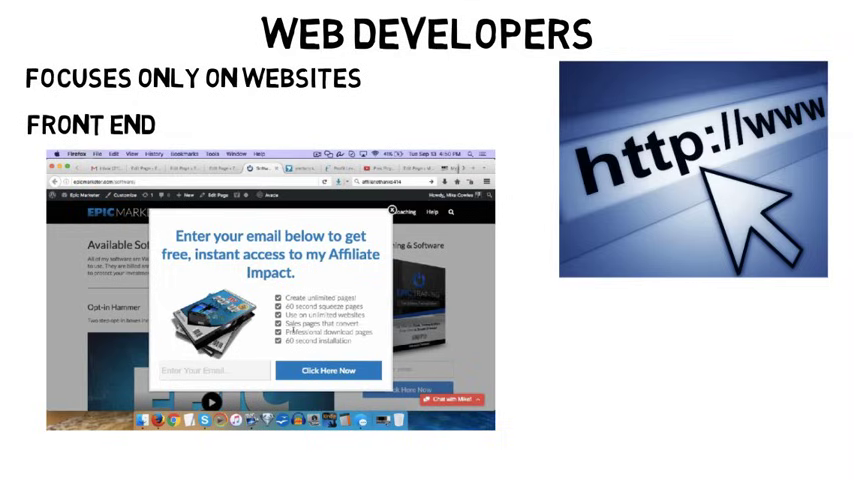
{"action": "type", "text": ": HT"}
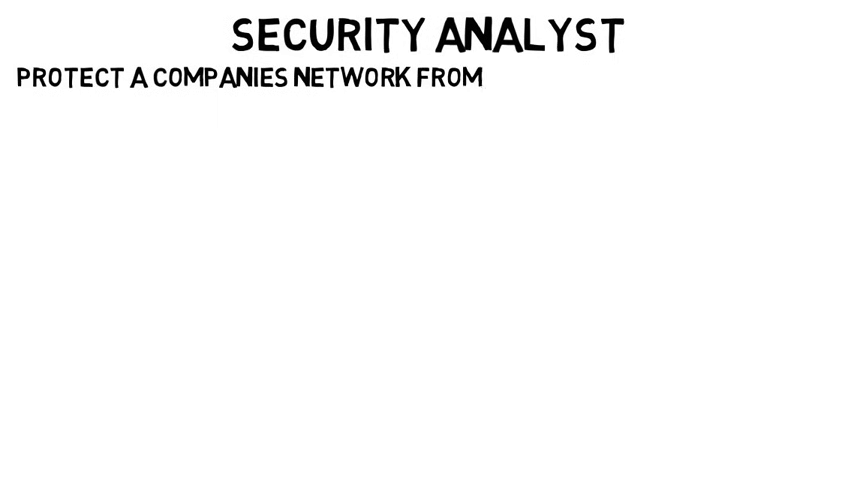
{"action": "type", "text": "CYBER ATTACKS AND SECURITY BREACHES"}
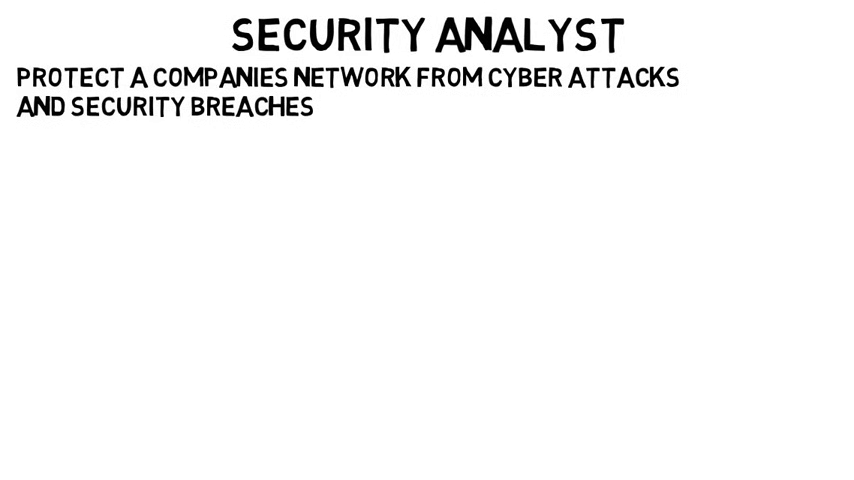
{"action": "type", "text": "INSTALL SOFTWARE (FIREWALLS"}
{"action": "type", "text": "RUN T"}
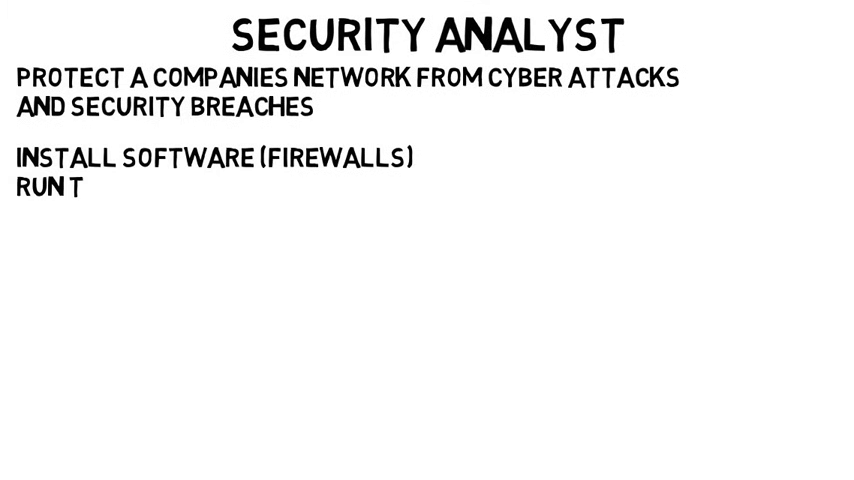
{"action": "type", "text": "ESTS TO ASSESS HOW SECURE SYSTEM IS"}
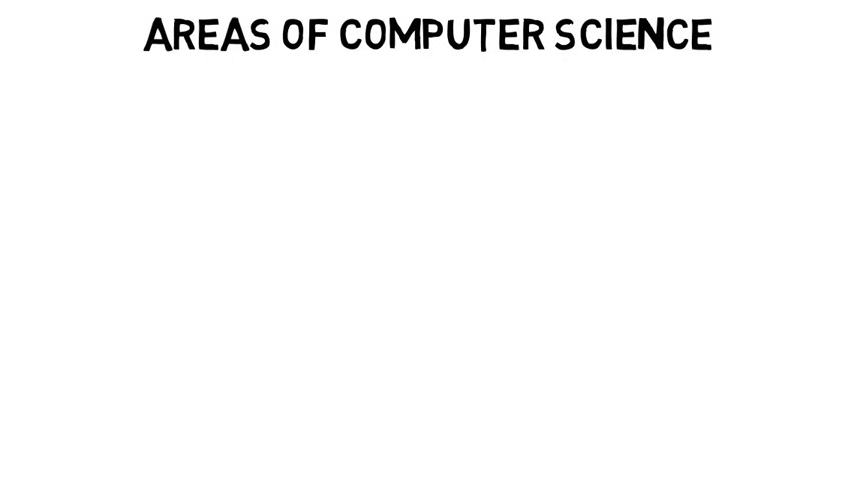
{"action": "type", "text": "ARTIFICIAL INTEL"}
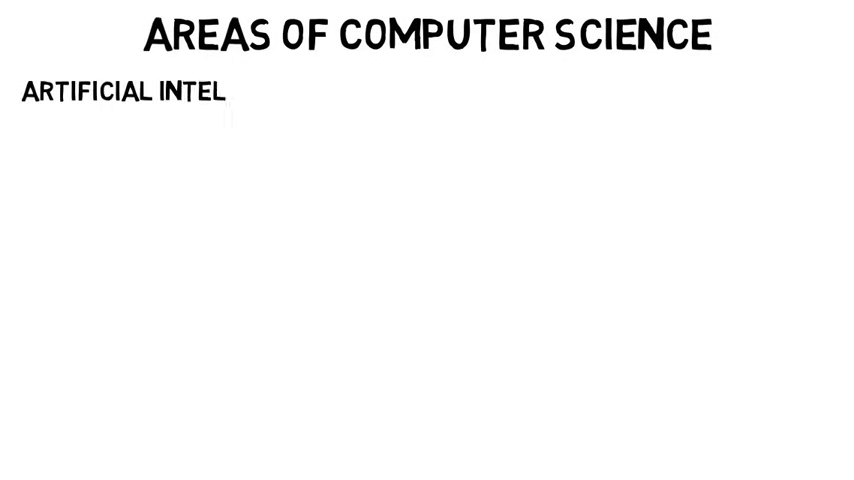
{"action": "type", "text": "LIGENCE"}
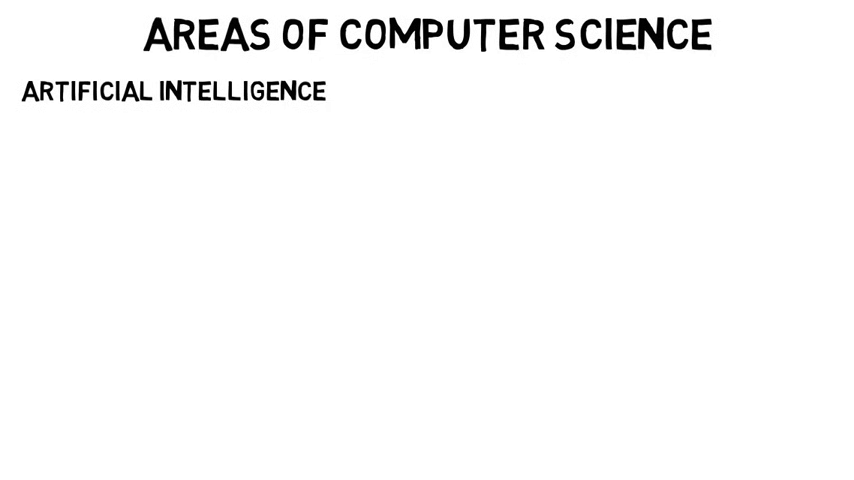
{"action": "type", "text": "-DEVELOP ALGORITHMS/SOFTWARE"}
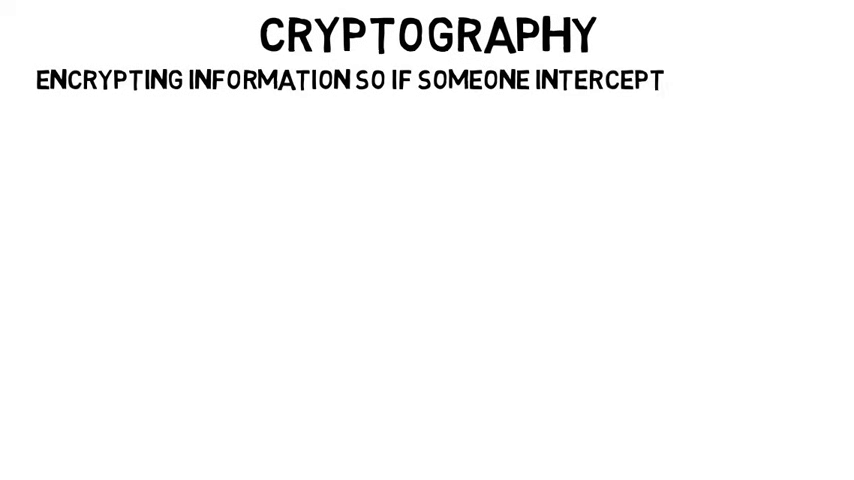
{"action": "type", "text": "s it, they won't be able to decipher it"}
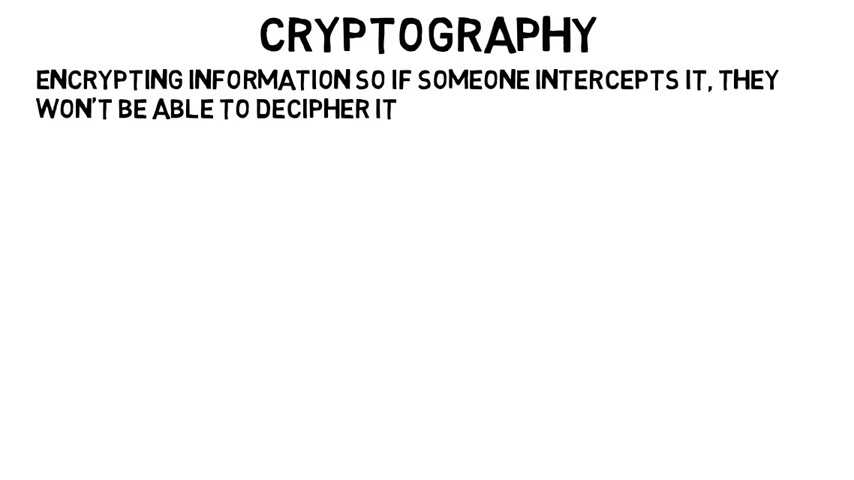
{"action": "type", "text": "PASSWORD: #14DL;2KLOILKOXQ"}
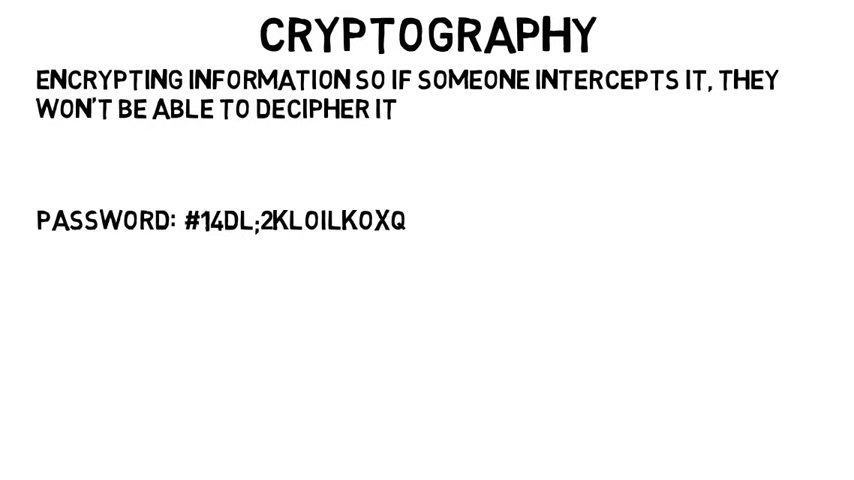
{"action": "type", "text": "LW;E'WOEI32"}
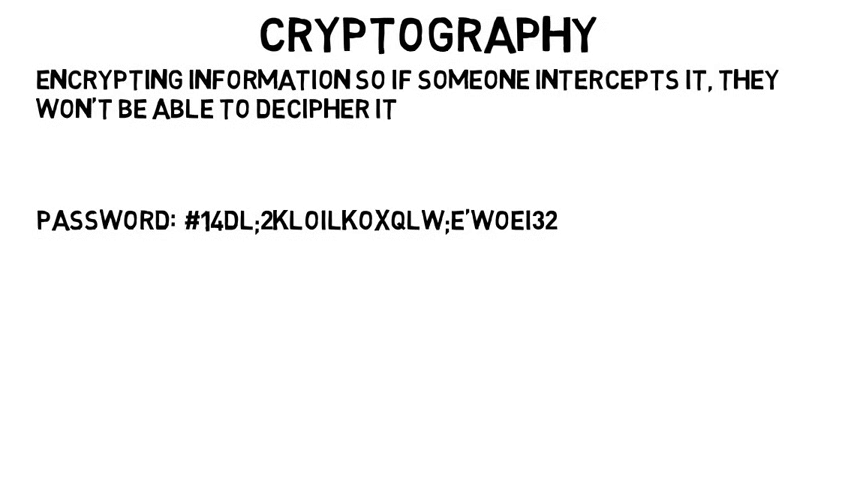
{"action": "type", "text": "ORIGINALLY: BSMITH1024"}
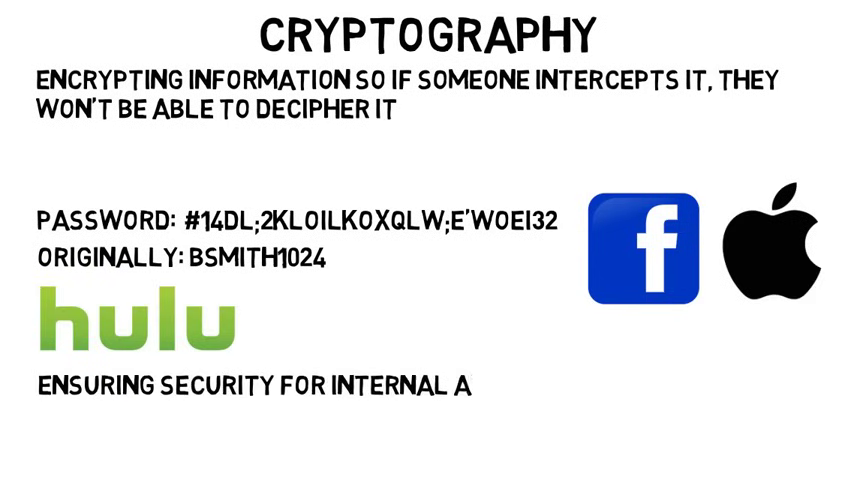
{"action": "type", "text": "ND EXTERNAL APPLICATIONS"}
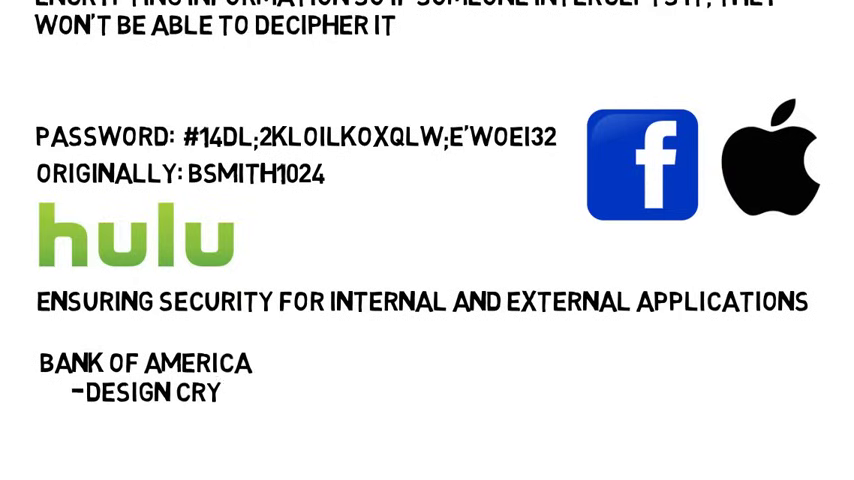
{"action": "type", "text": "PTOGRAPHIC SYSTEMS"}
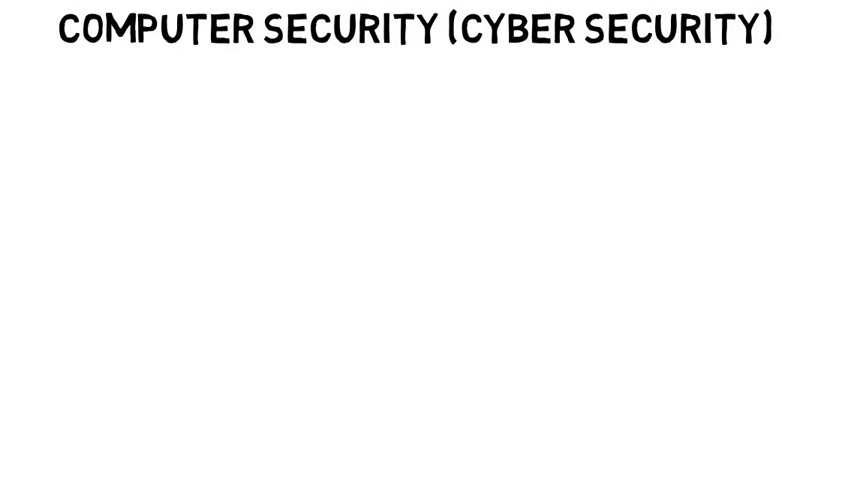
{"action": "type", "text": "STOPPING VIRUSES, MALWARE, ETC"}
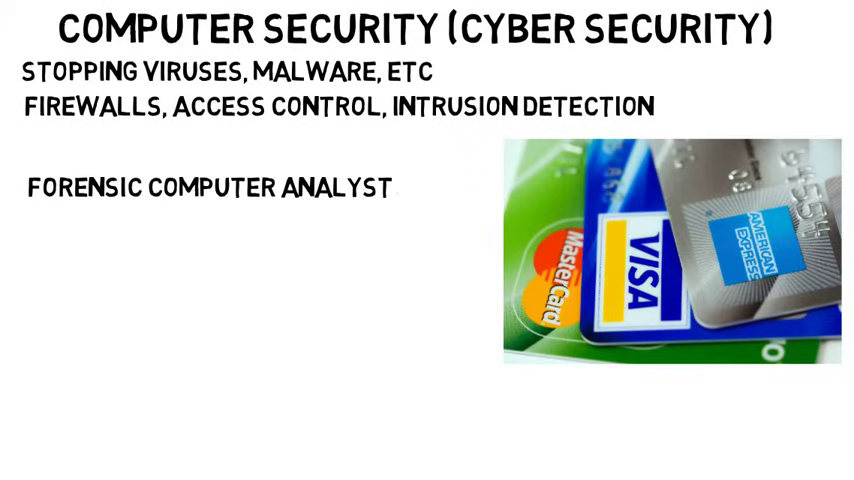
{"action": "type", "text": "(USPS)"}
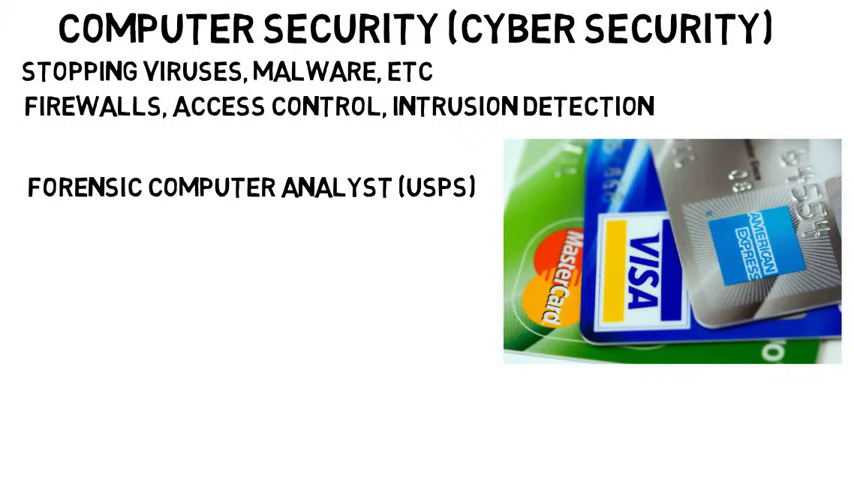
{"action": "type", "text": "PERFORM ANALYSIS AND EXPERIMENTATION ON SECU"}
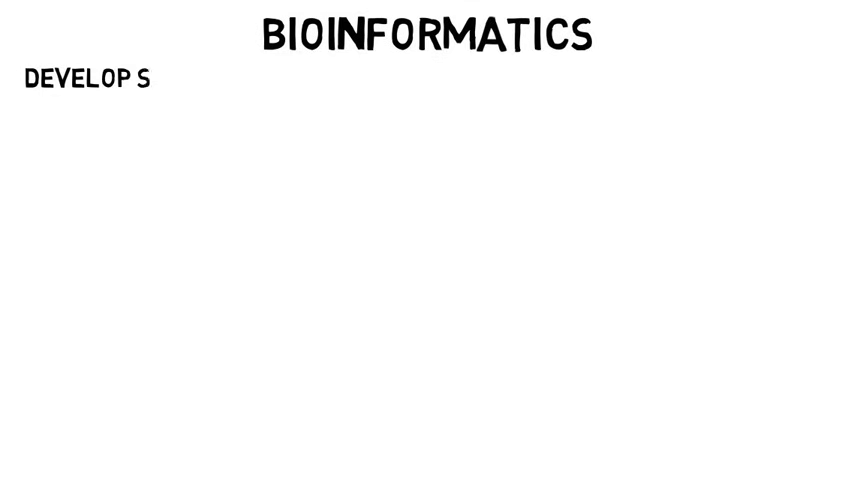
{"action": "type", "text": "OFTWARE USED FOR UNDERSTANDING BIOLOGICAL DATA"}
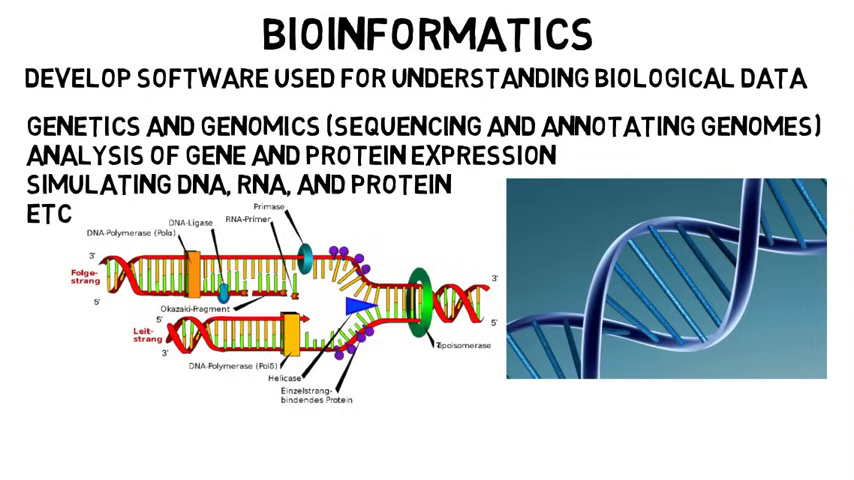
{"action": "scroll", "scroll_direction": "down", "scroll_amount": 3}
{"action": "type", "text": "MAC"}
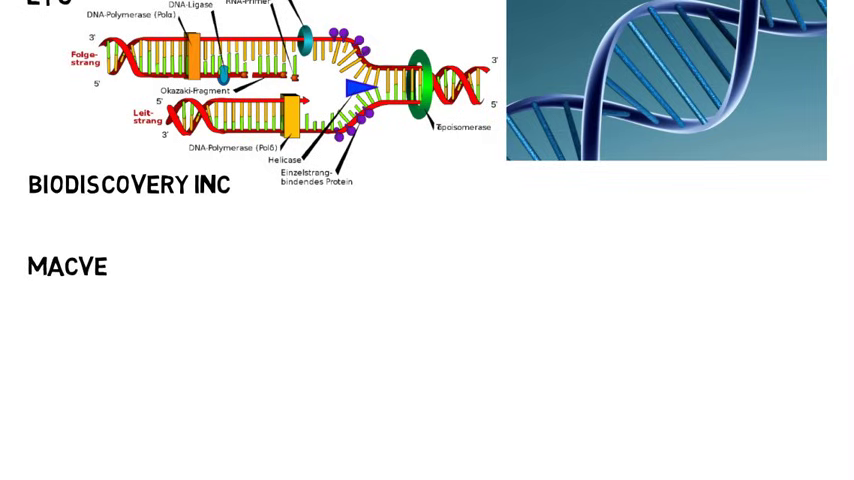
{"action": "type", "text": "VECTOR"}
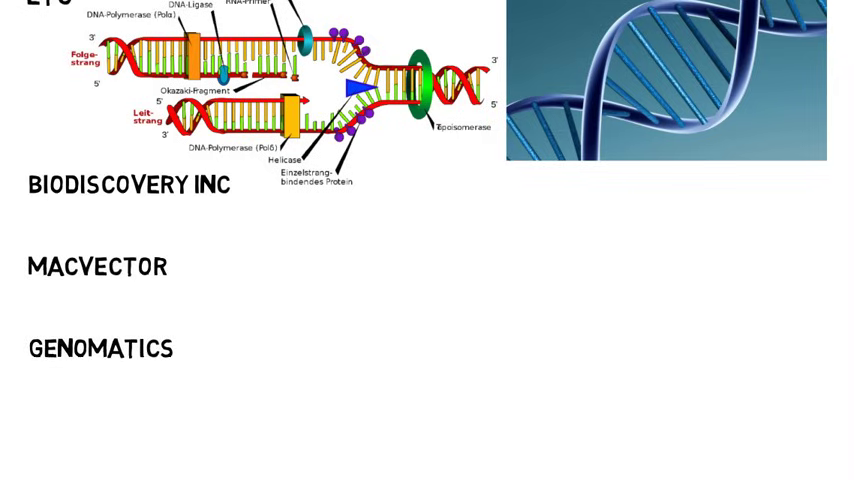
{"action": "type", "text": "-GENOMIC AND CANCER RESEARCH"}
{"action": "type", "text": "-SOFTWARE FOR MOLECULAR BIOLOGISTS FOR DNA/PROTEIN SEQUENCES"}
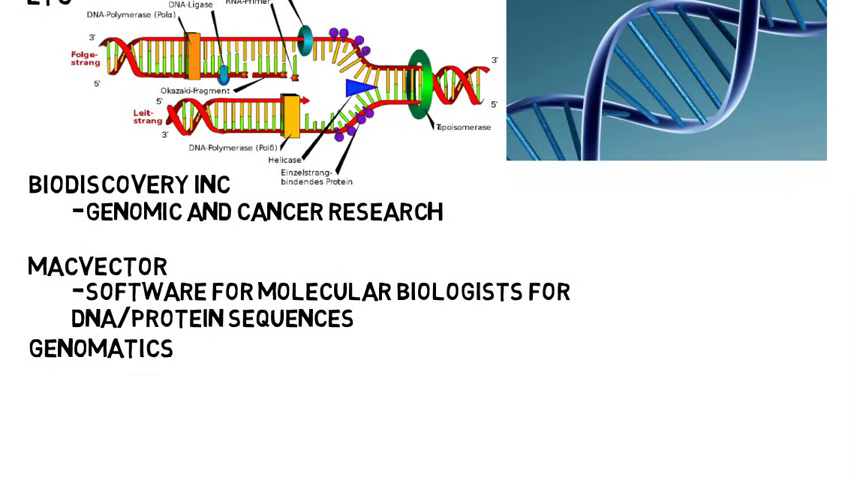
{"action": "type", "text": "-ALGORITHMS AND SOFTWARE T"}
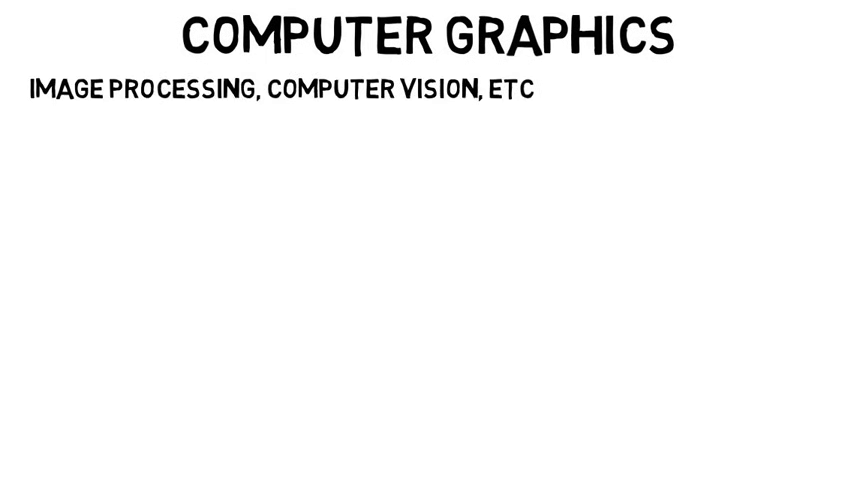
{"action": "type", "text": "-SPECIAL E"}
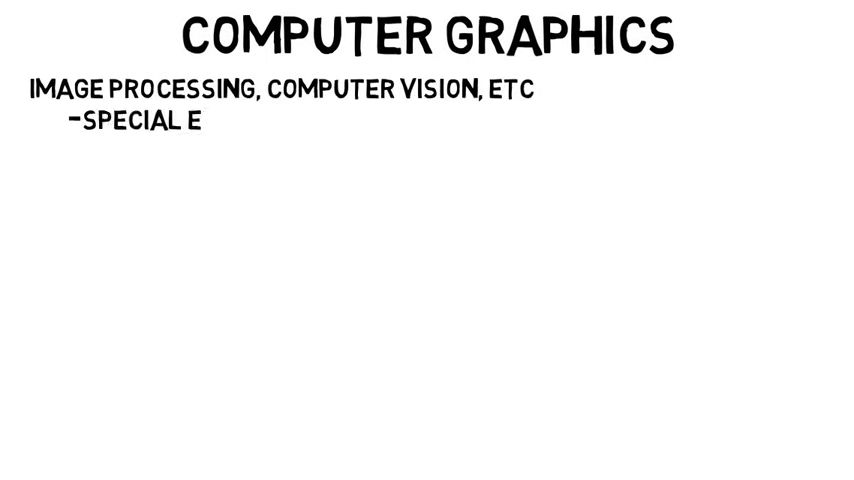
{"action": "type", "text": "FFECTS, VIDEO GAMES"}
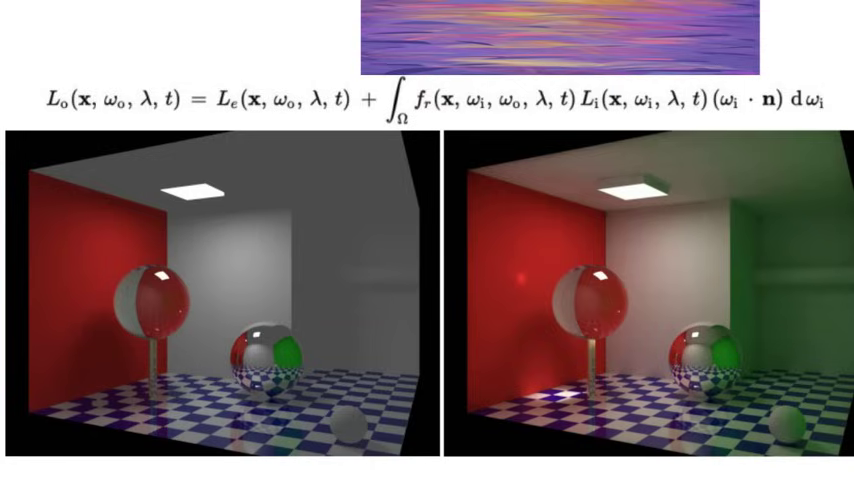
{"action": "scroll", "scroll_direction": "down", "scroll_amount": 3}
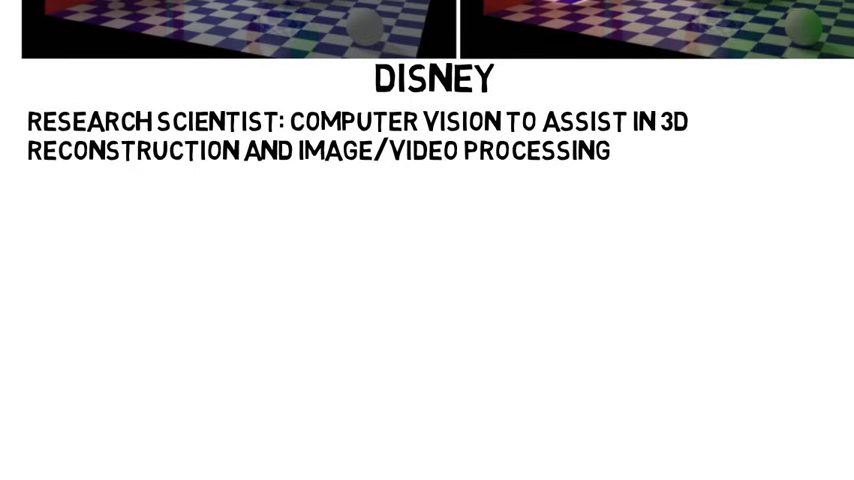
{"action": "type", "text": "TRIGONOMETRY"}
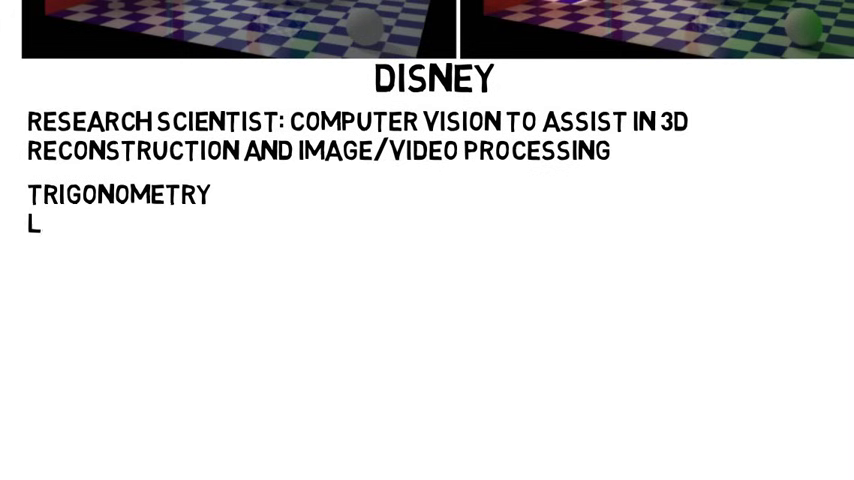
{"action": "type", "text": "INEAR ALGEBRA"}
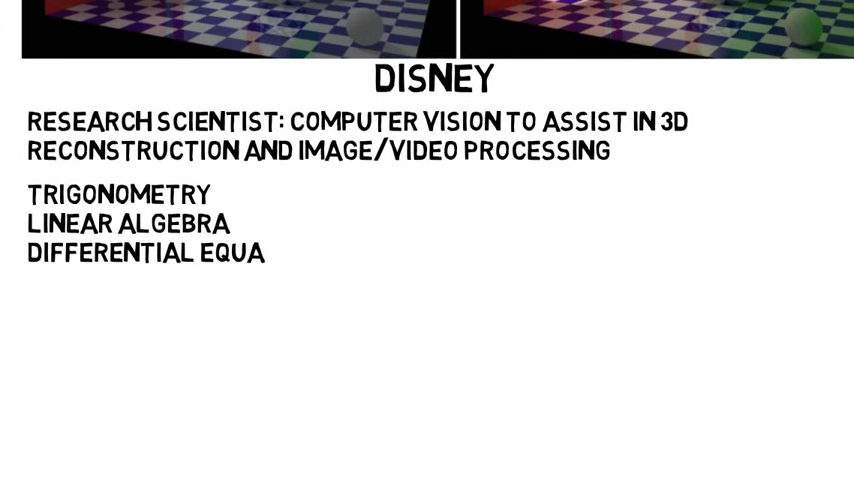
{"action": "type", "text": "TIONS"}
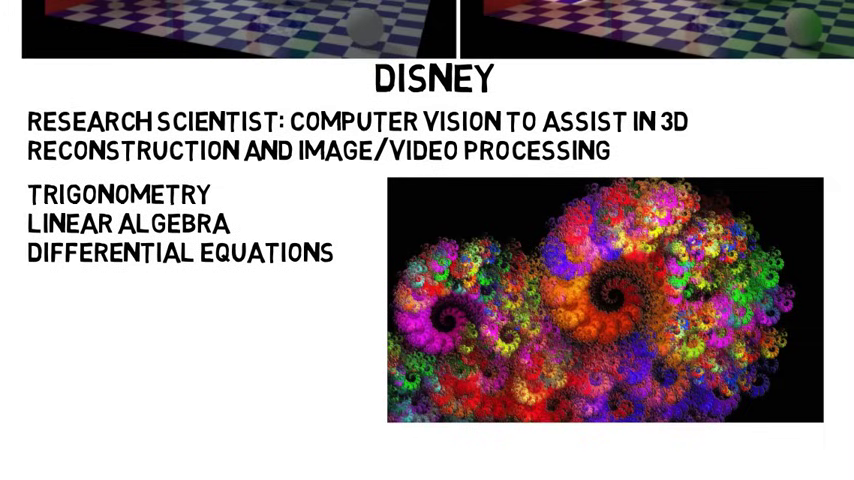
{"action": "type", "text": "COMPUTER NETWORKS"}
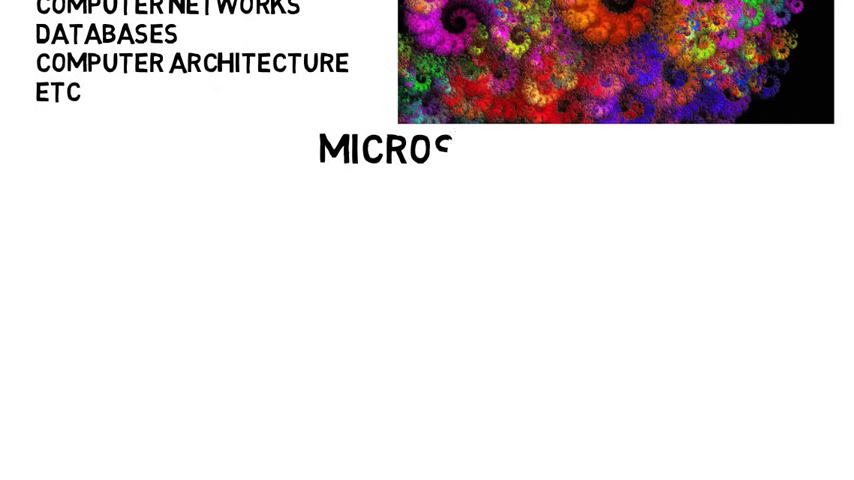
{"action": "type", "text": "OFT"}
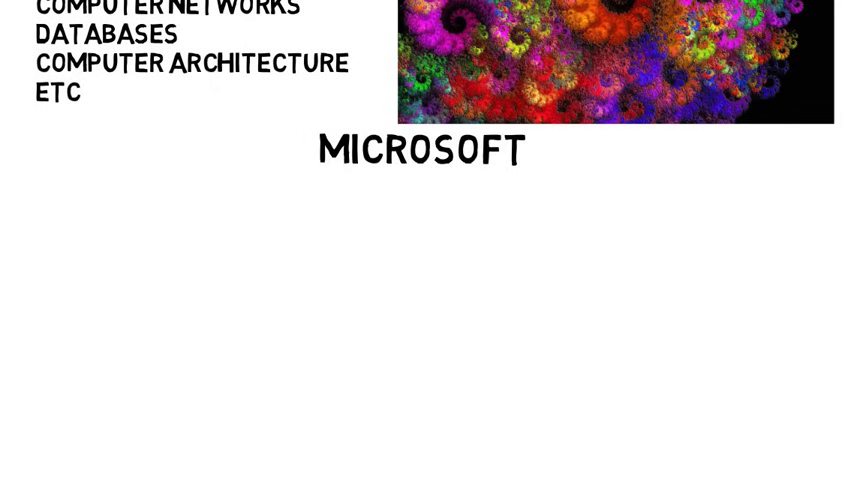
{"action": "type", "text": "WINDOWS OPERATING SYSTEM"}
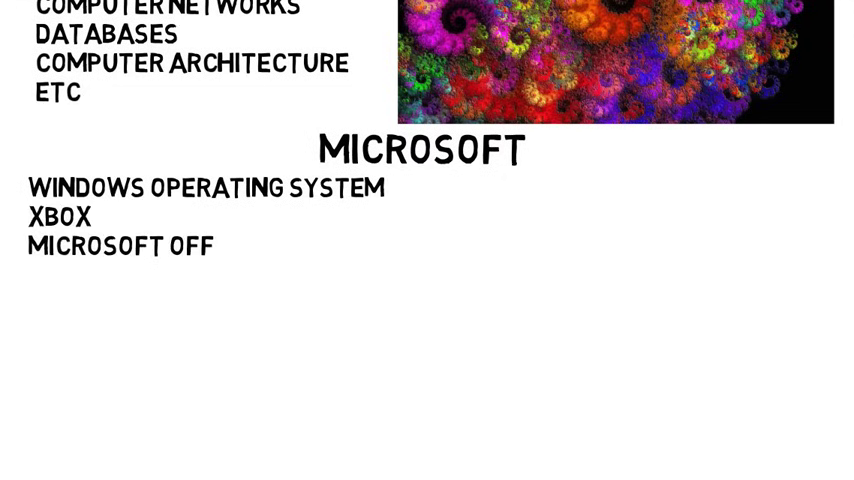
{"action": "type", "text": "ICE"}
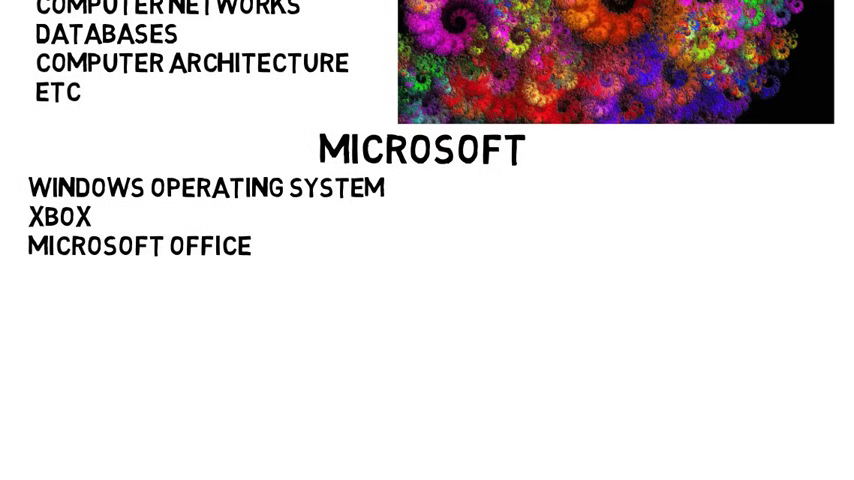
{"action": "type", "text": "GOOGLE"}
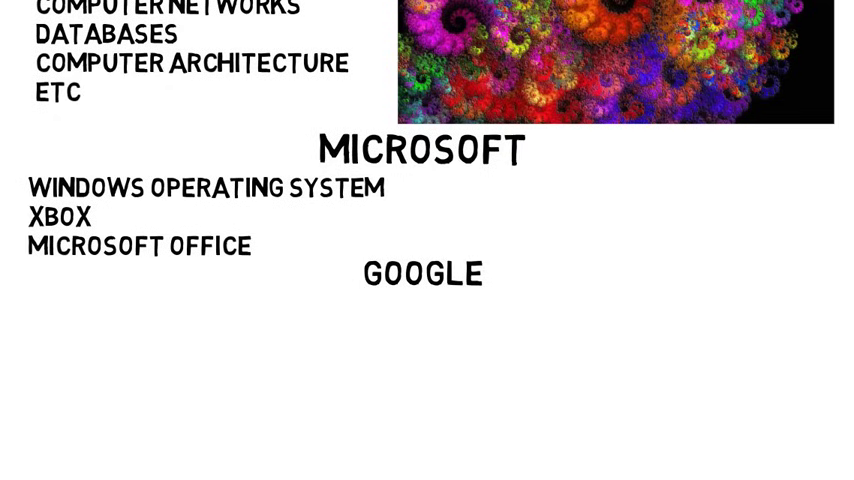
{"action": "type", "text": "SEARCH AL"}
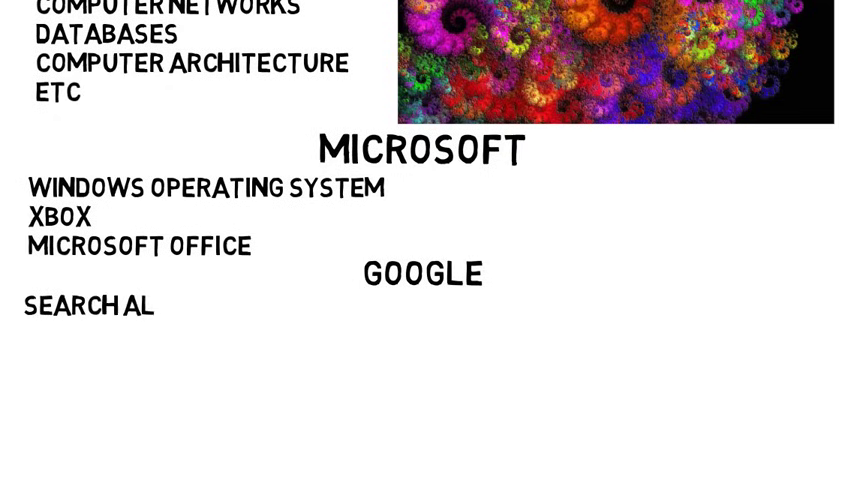
{"action": "type", "text": "GORITHM, GOOGLE MAPS, G"}
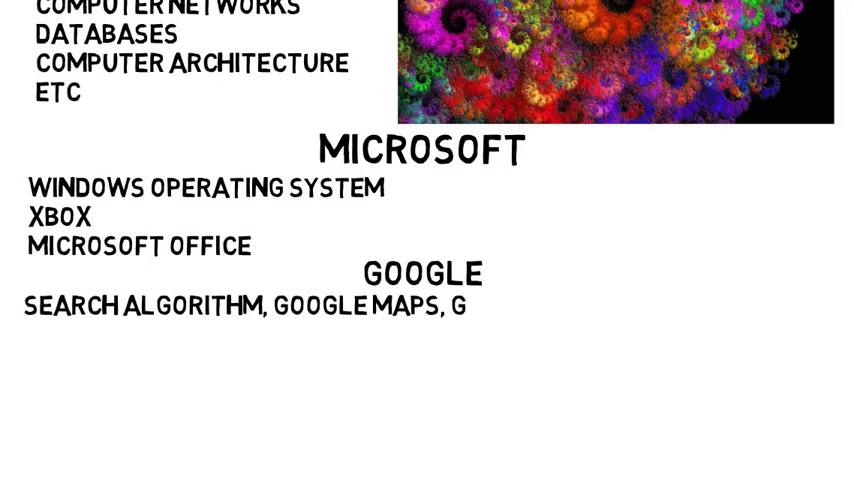
{"action": "type", "text": "OOGLE DOCS, GOOGLE CHROME, GOOGLE BRAIN (A.I. PROJECT), GOOGLE TRAN"}
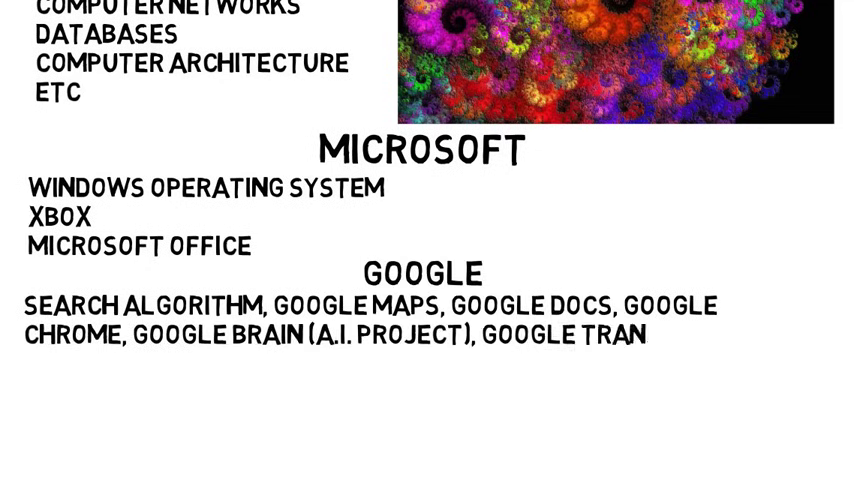
{"action": "type", "text": "SLATE"}
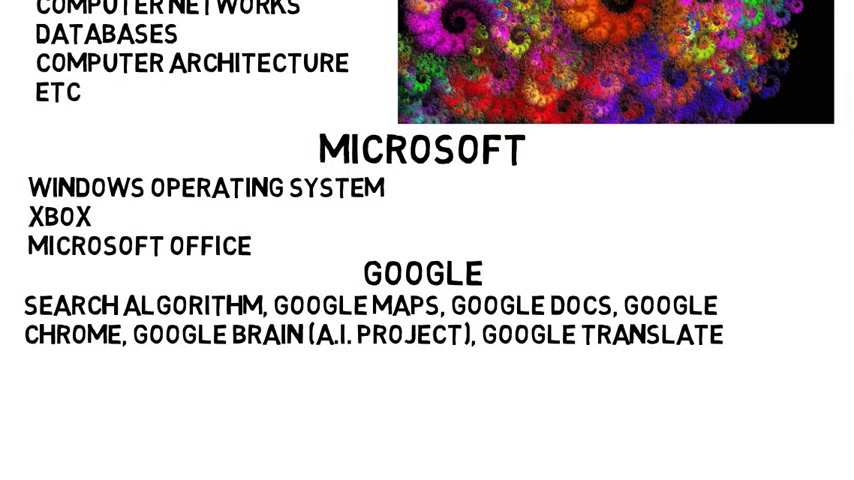
{"action": "type", "text": "A LOT OF COMPUTER SCIENCE MAJORS START AT A SOFTWARE"}
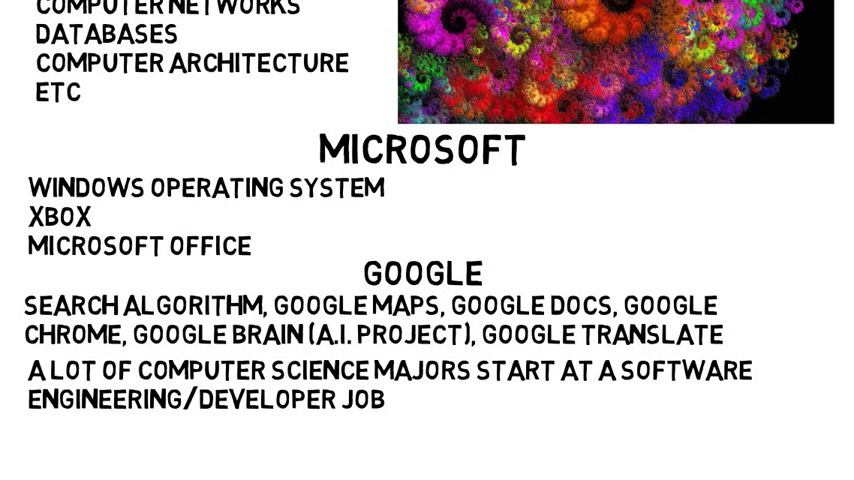
{"action": "scroll", "scroll_direction": "down", "scroll_amount": 3}
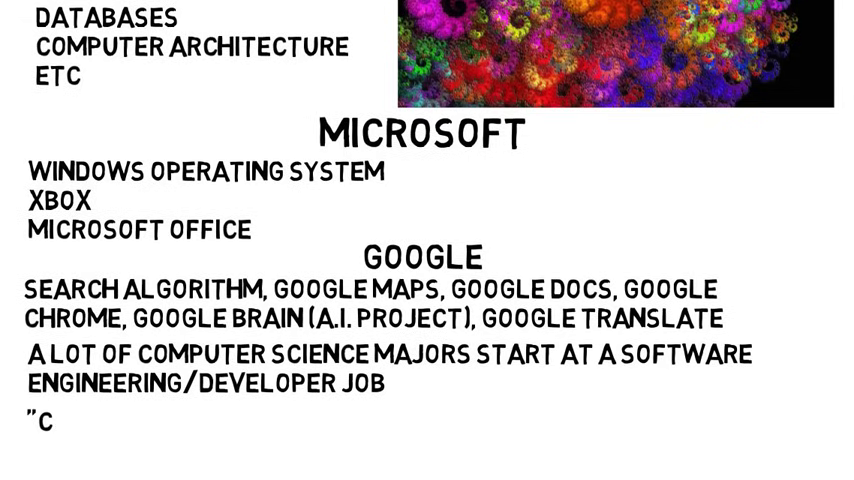
{"action": "type", "text": "COMPUTER SCIENCE JO"}
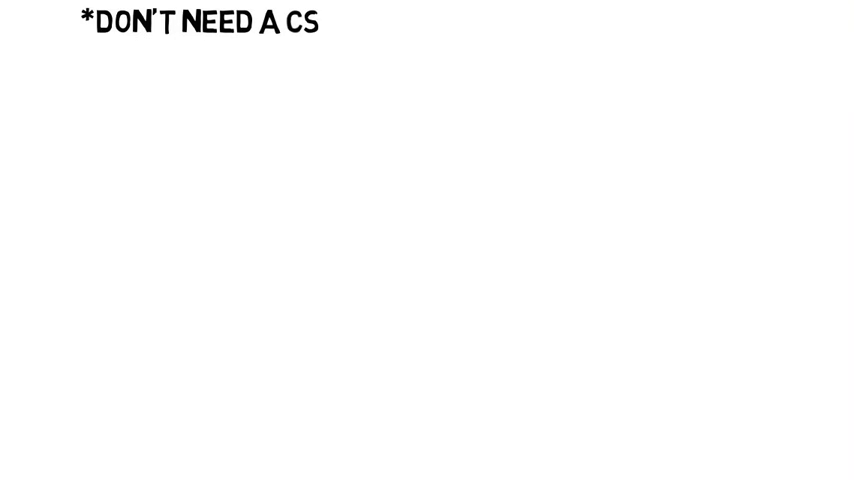
{"action": "type", "text": "C DEGREE FOR EVERYTHING LISTED"}
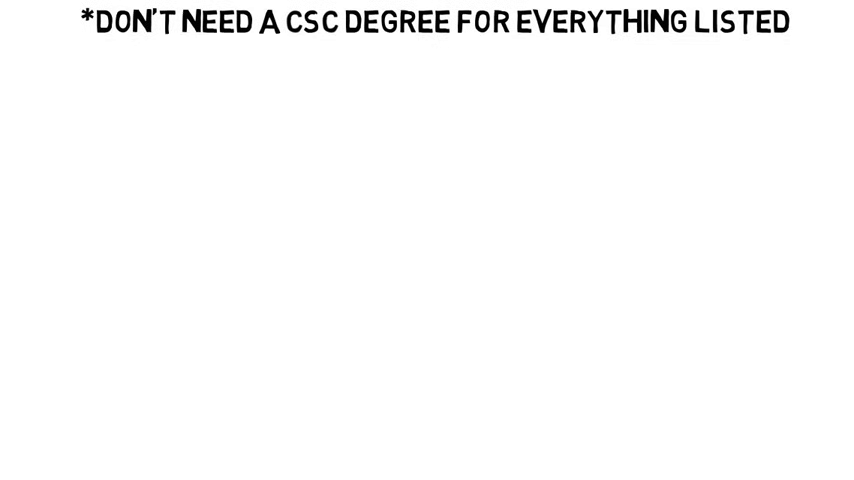
{"action": "type", "text": "ARTIFICIAL INTELLIGENCE RESEARCH"}
{"action": "type", "text": "DISNEY RESEARCH"}
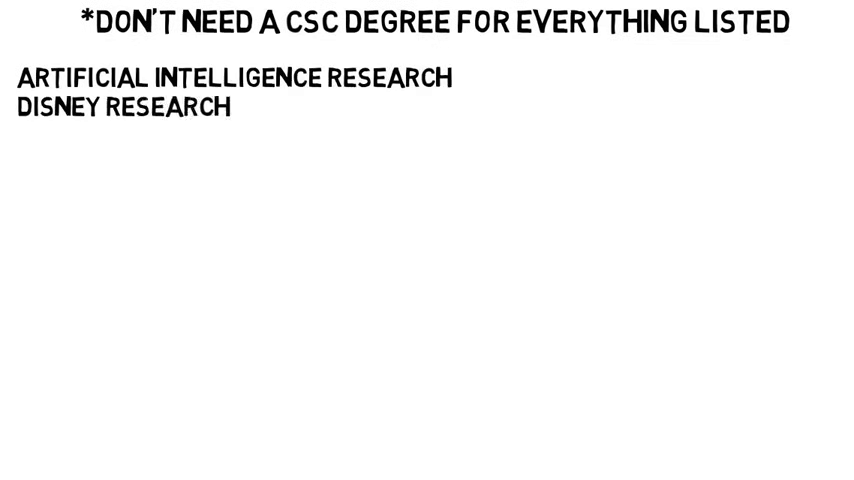
{"action": "type", "text": "COMPUTER SCIENCE (OR RELAT"}
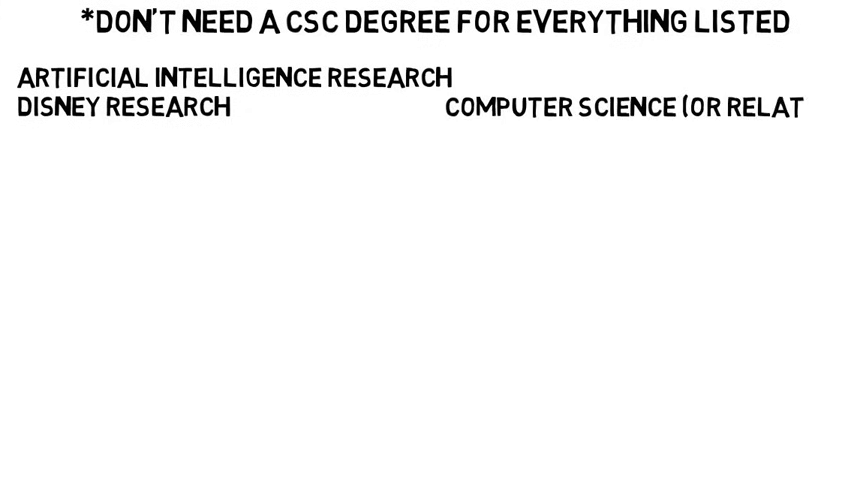
{"action": "type", "text": "NETWORK S"}
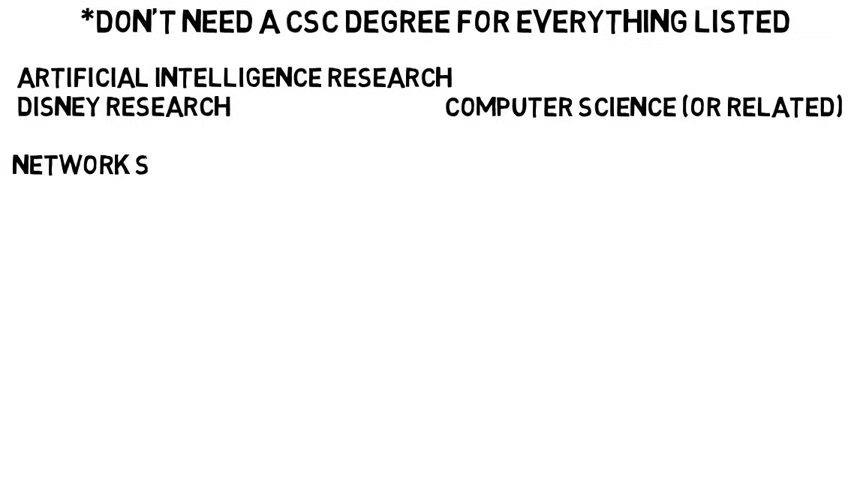